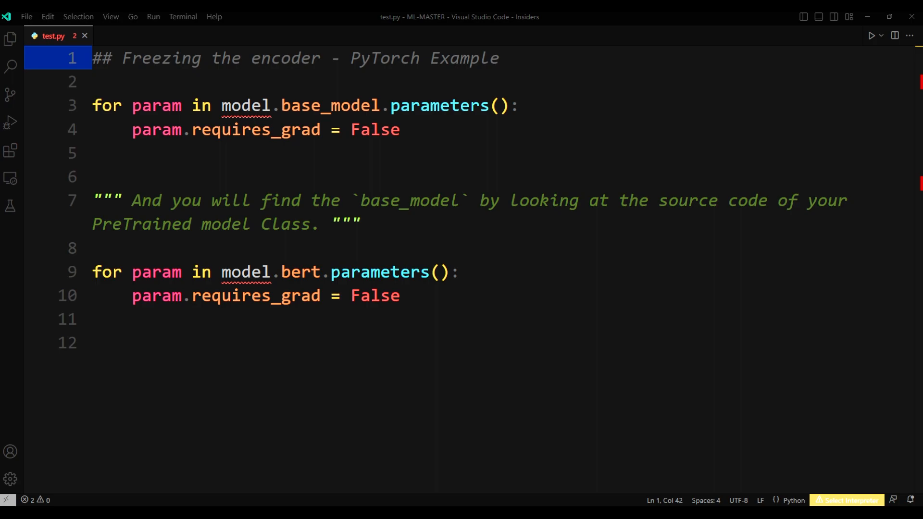
# Highlight the base_model and bert attributes, then self.block in the T5Stack source
pyautogui.doubleClick(233, 129)
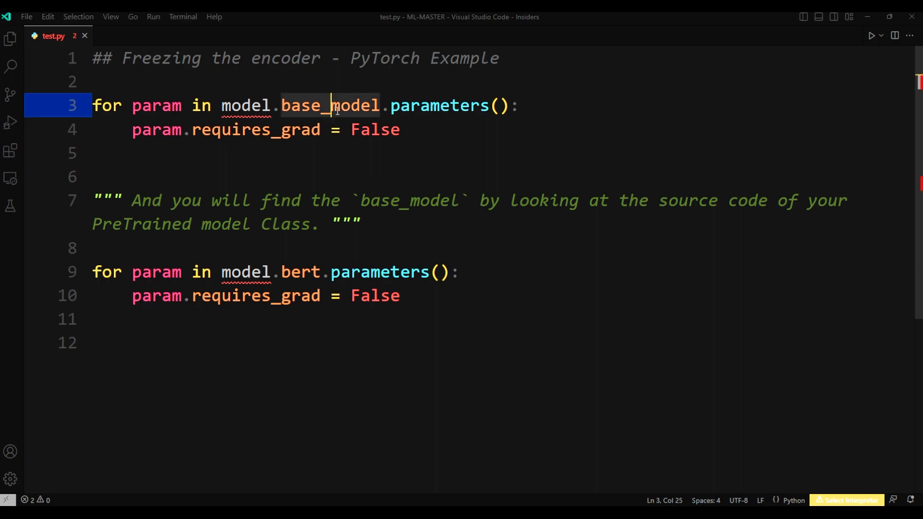
pyautogui.moveTo(364, 211)
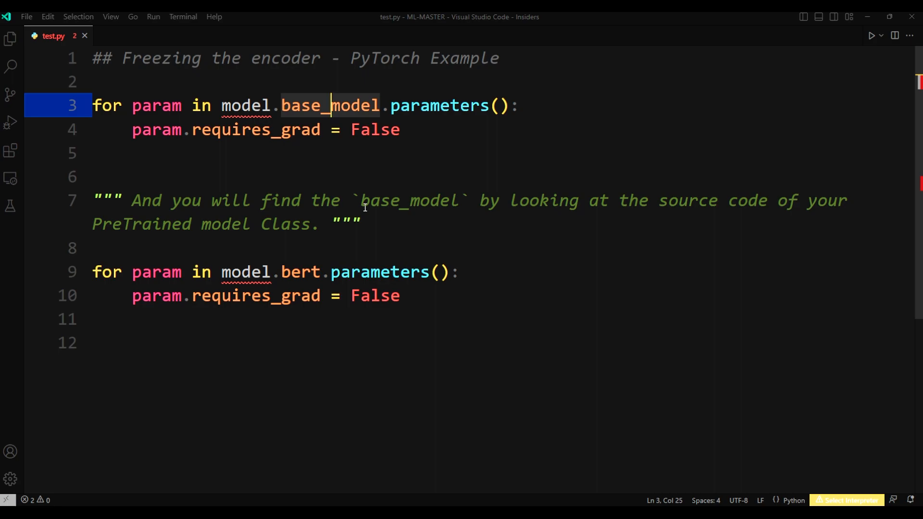
pyautogui.moveTo(433, 393)
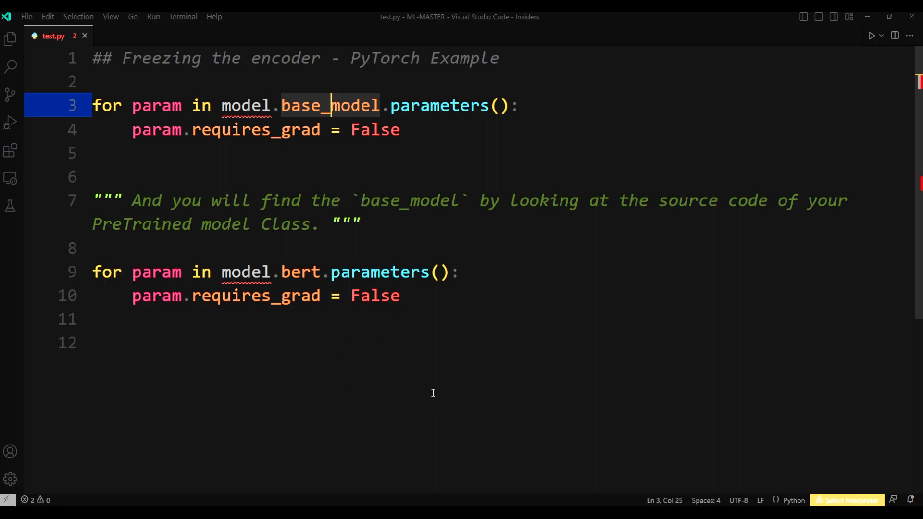
pyautogui.moveTo(433, 389)
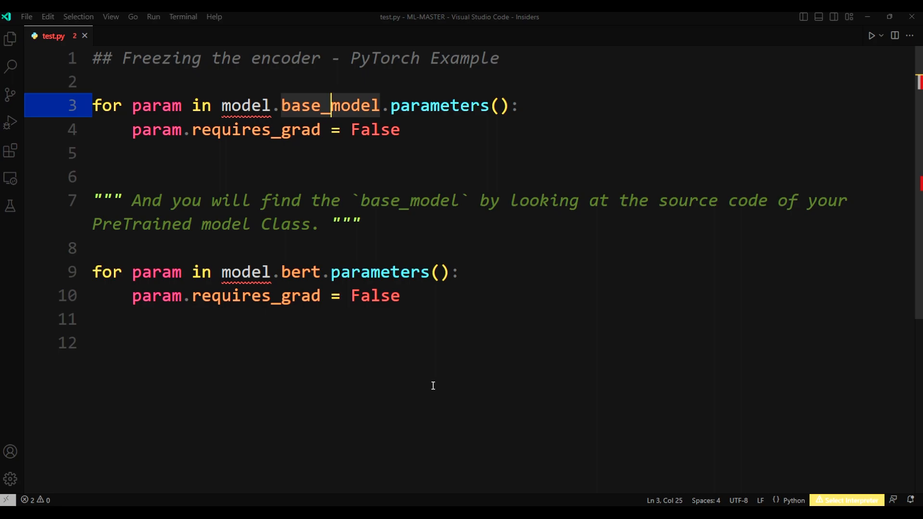
pyautogui.doubleClick(300, 272)
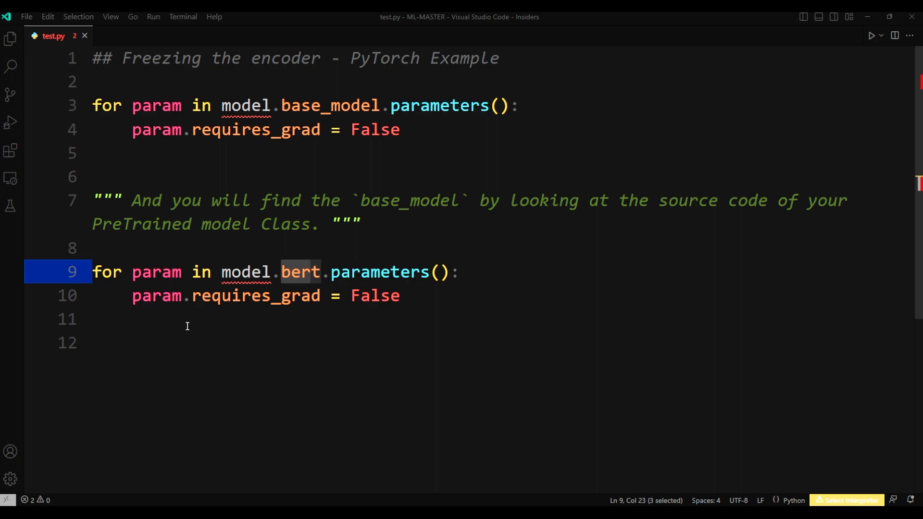
pyautogui.click(289, 273)
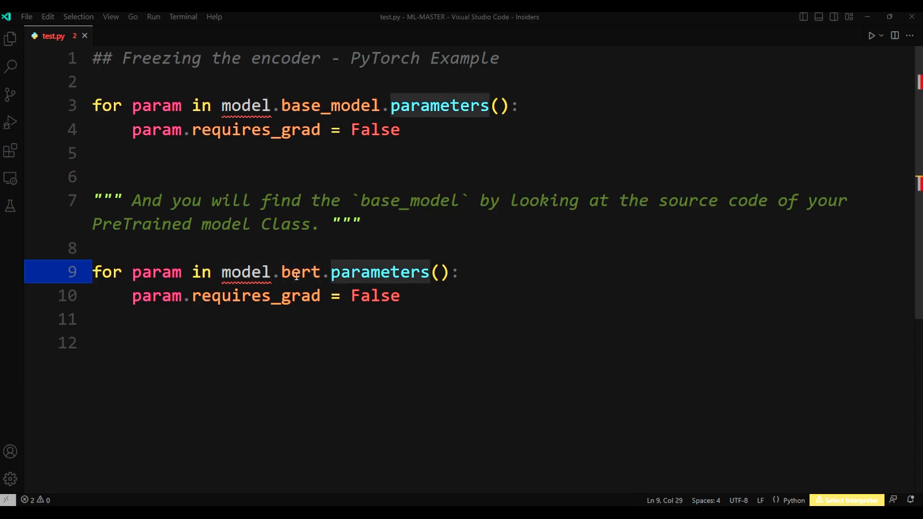
pyautogui.click(294, 273)
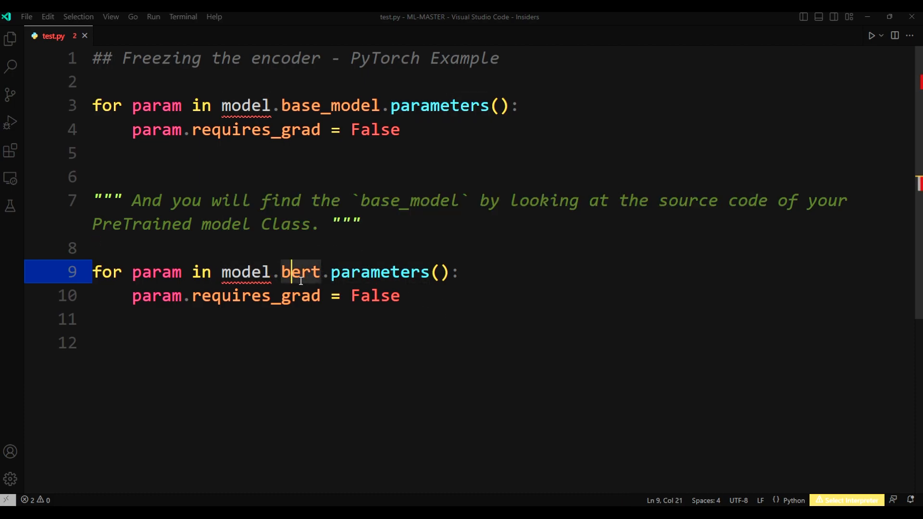
pyautogui.moveTo(323, 329)
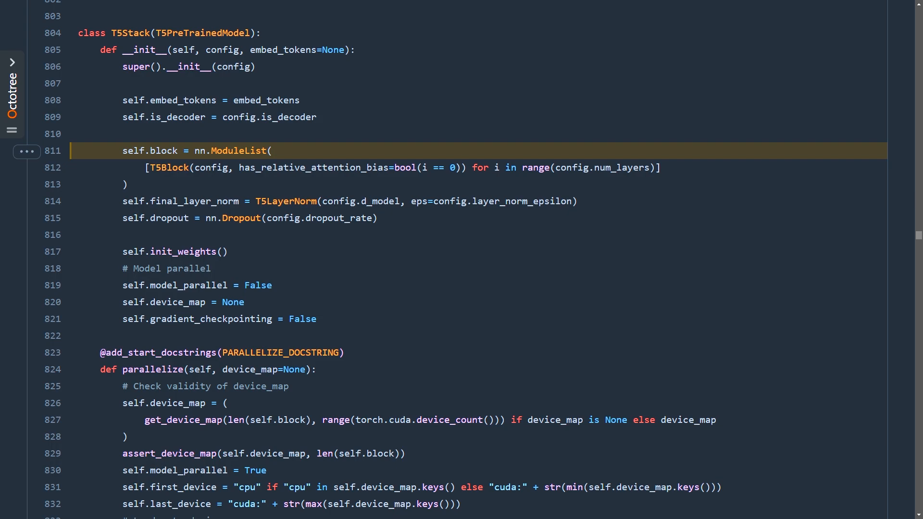
pyautogui.doubleClick(165, 151)
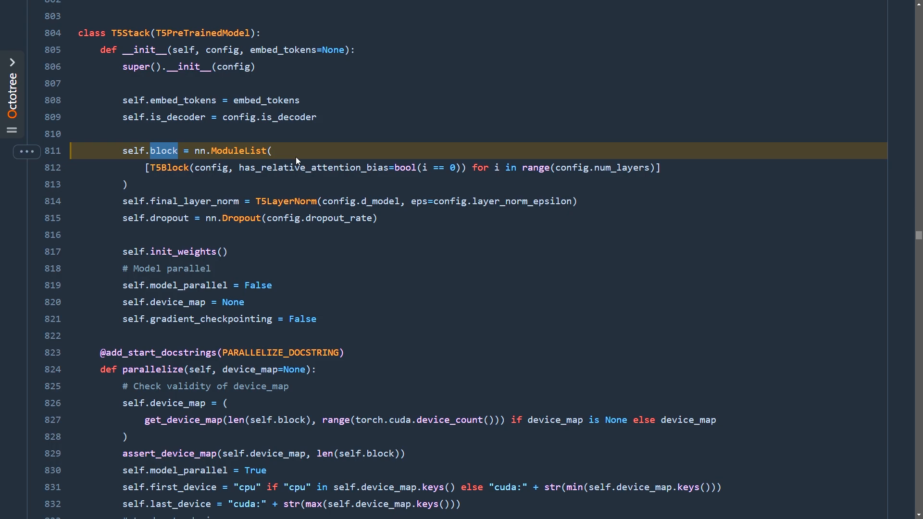
pyautogui.moveTo(256, 85)
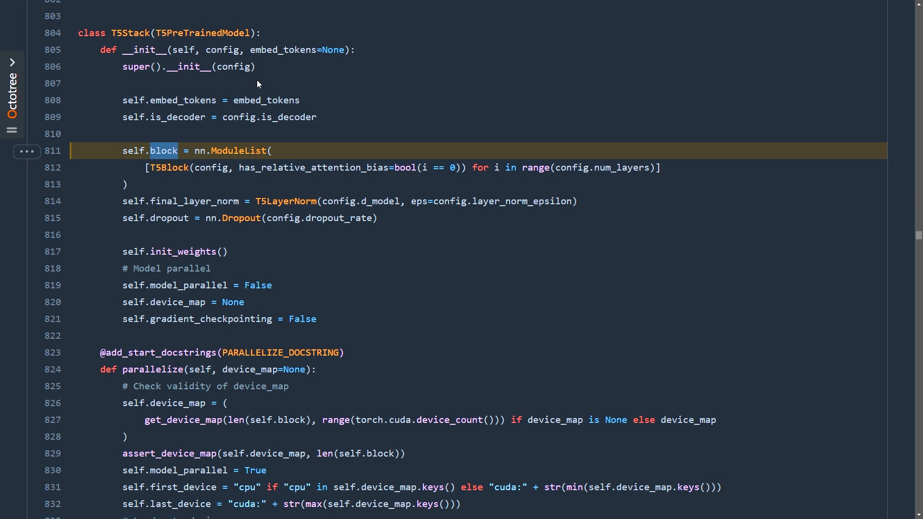
pyautogui.moveTo(257, 90)
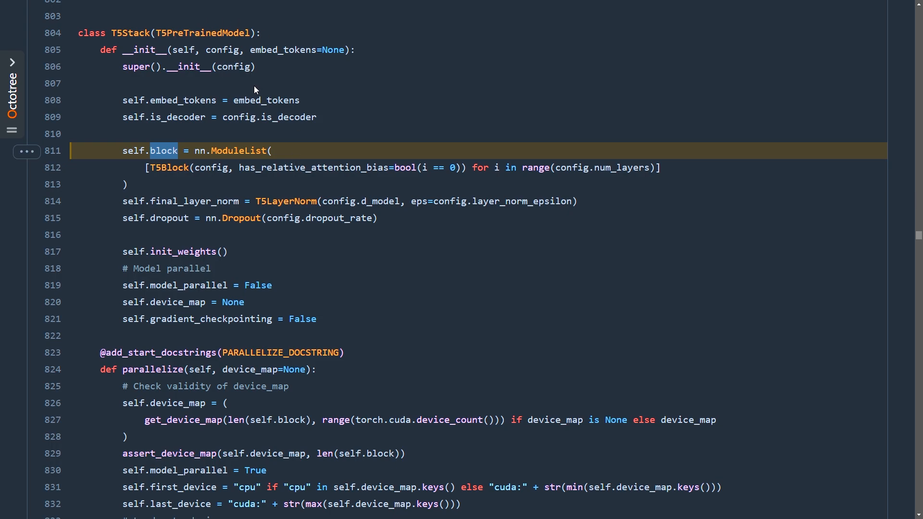
pyautogui.moveTo(263, 259)
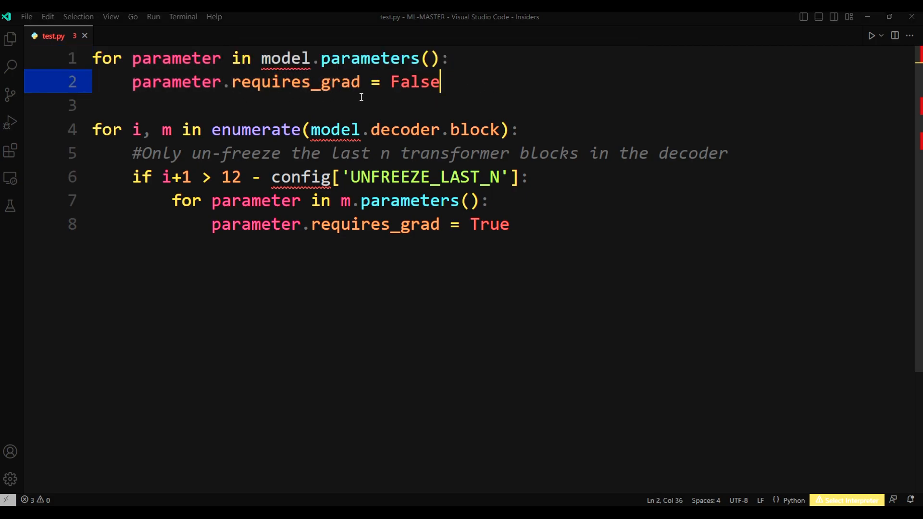
# Select a word in test.py's freeze-all and unfreeze-last-N decoder blocks code
pyautogui.doubleClick(296, 82)
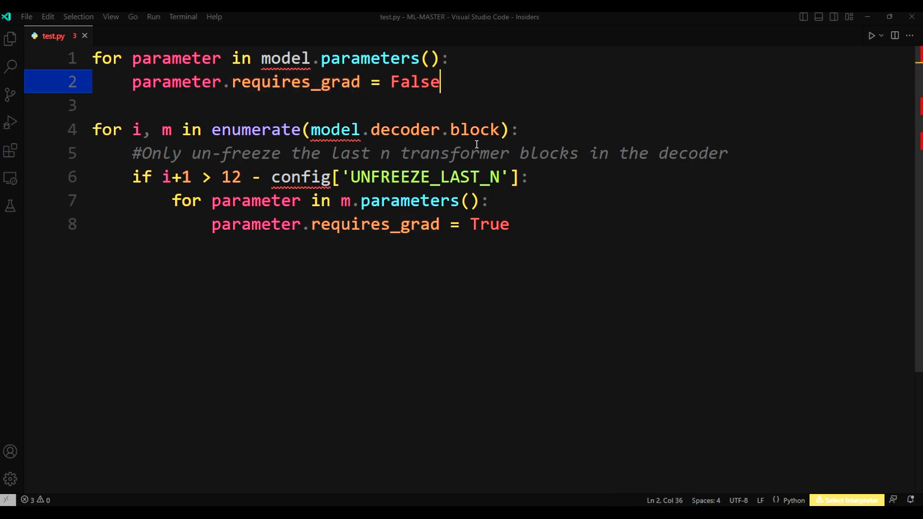
pyautogui.moveTo(282, 257)
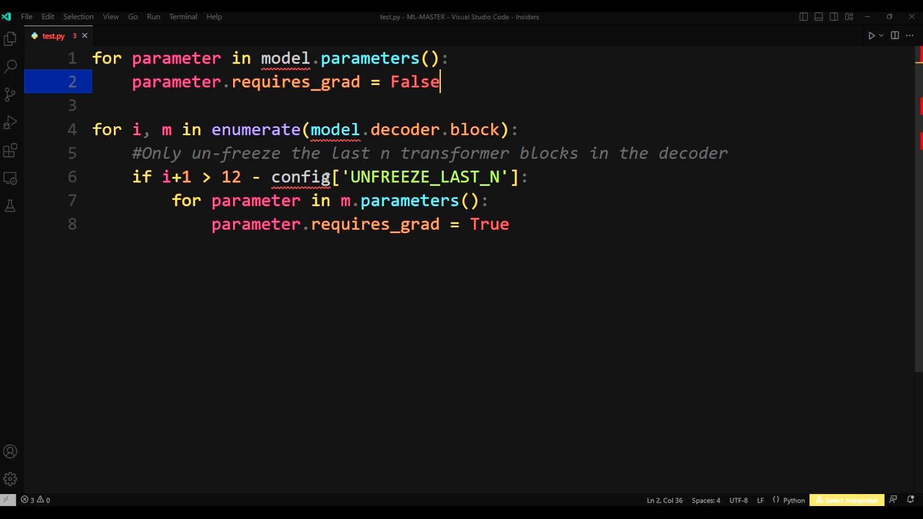
# Highlight the UNFREEZE_LAST_N config key, then clear the highlight on the if condition
pyautogui.doubleClick(425, 178)
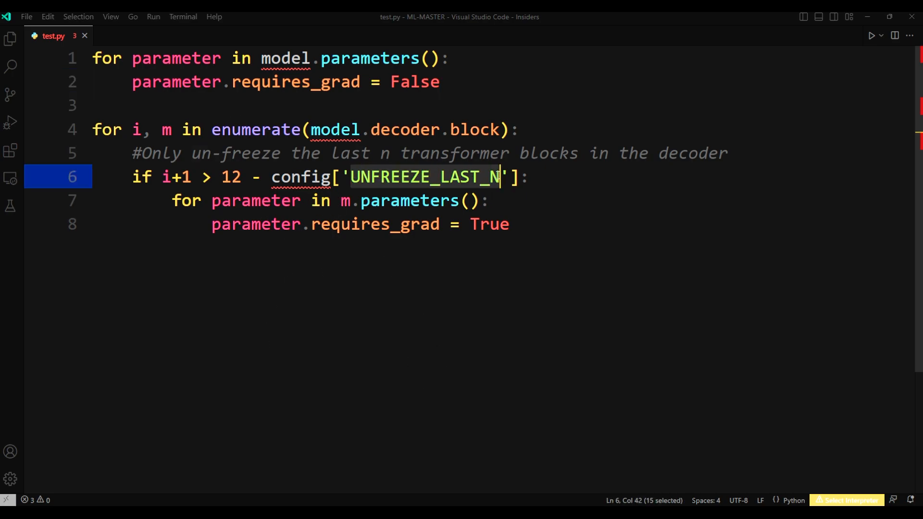
pyautogui.moveTo(302, 178)
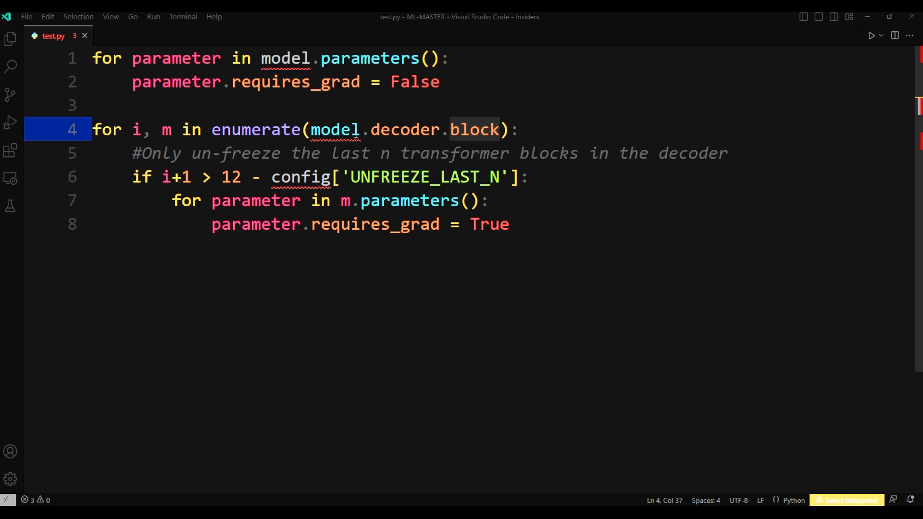
pyautogui.moveTo(403, 129)
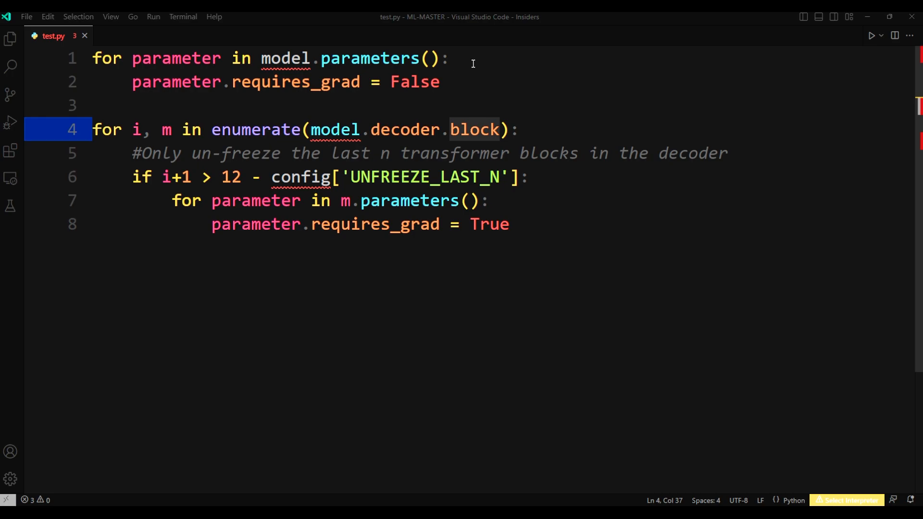
pyautogui.moveTo(496, 242)
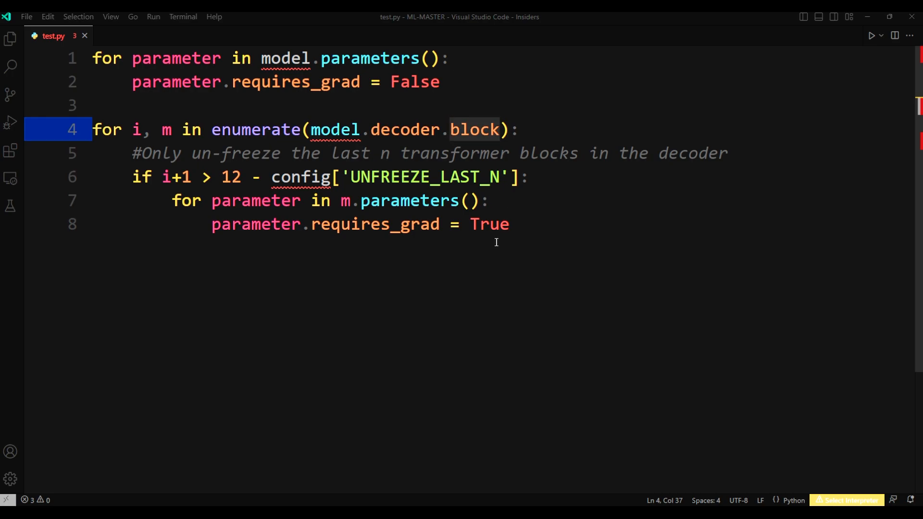
pyautogui.moveTo(478, 275)
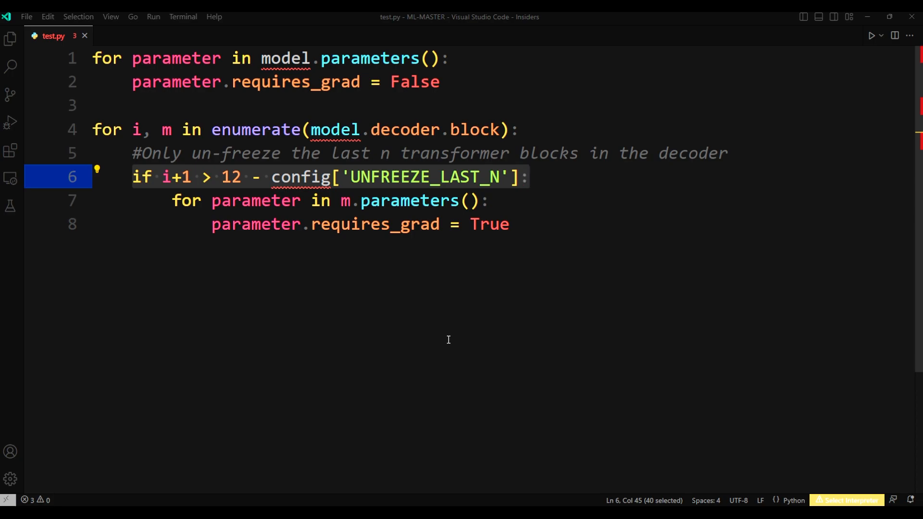
pyautogui.moveTo(219, 181)
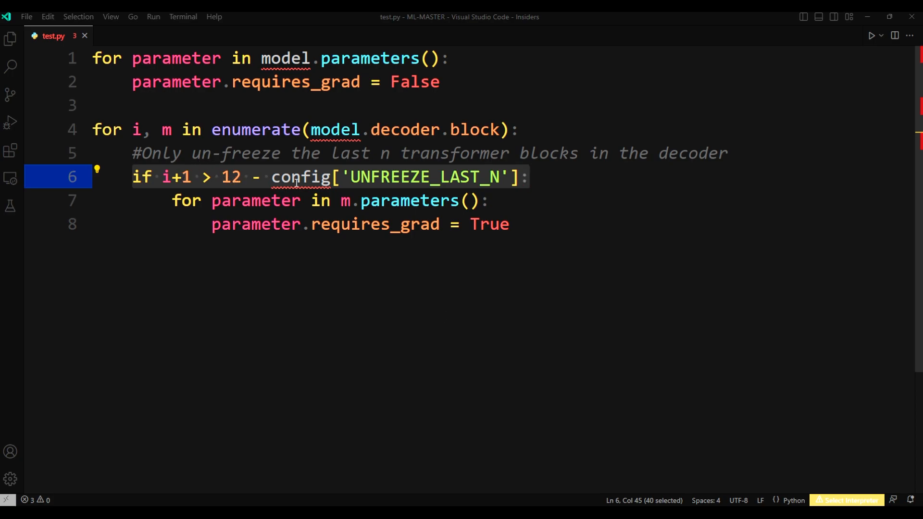
pyautogui.moveTo(344, 328)
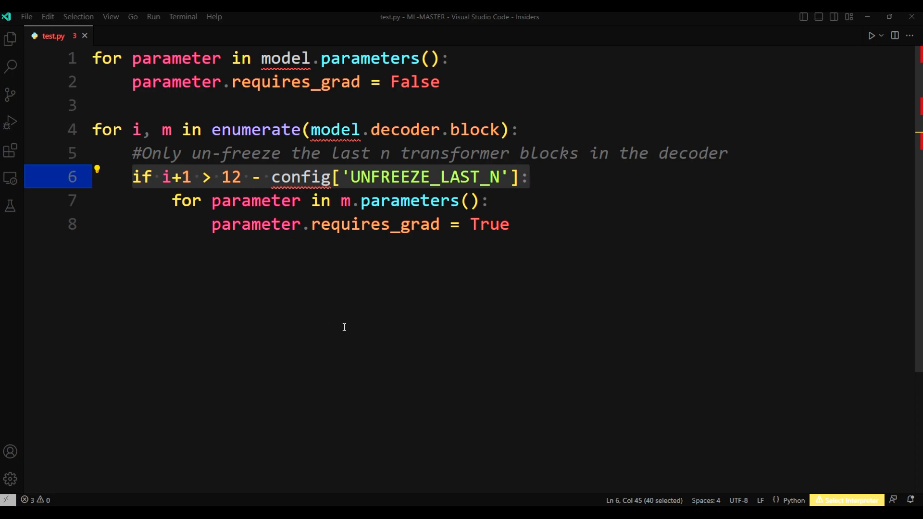
pyautogui.click(357, 201)
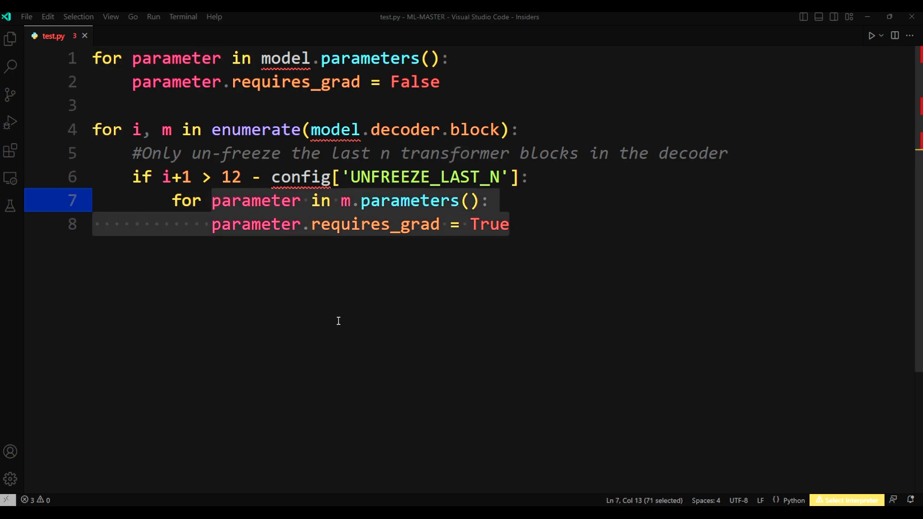
pyautogui.moveTo(469, 368)
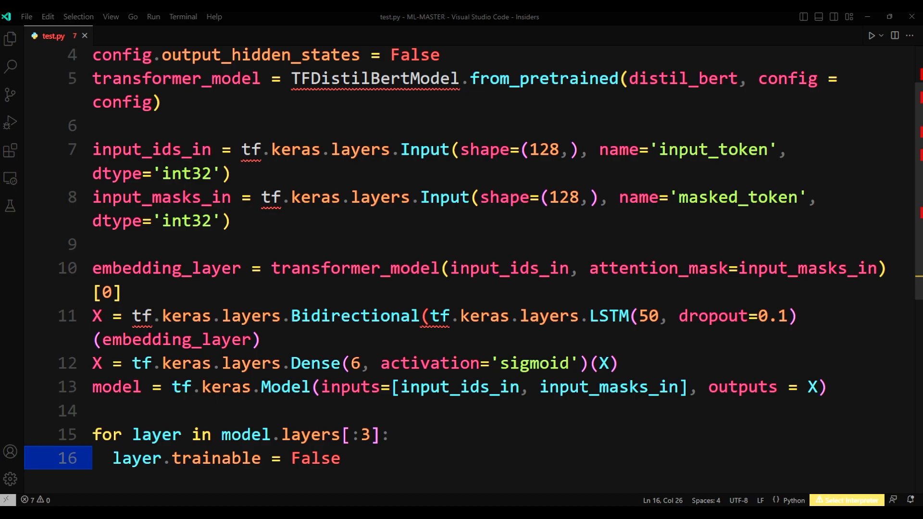
pyautogui.click(160, 468)
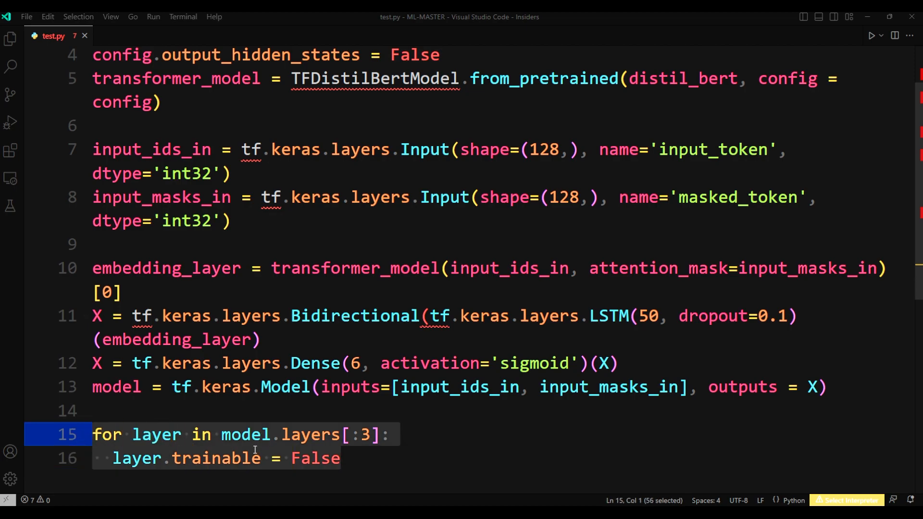
pyautogui.click(343, 459)
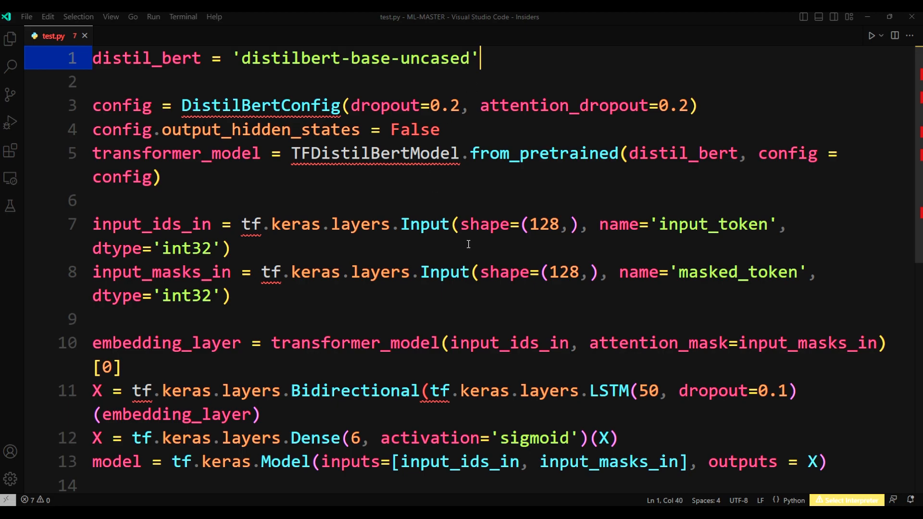
pyautogui.moveTo(269, 173)
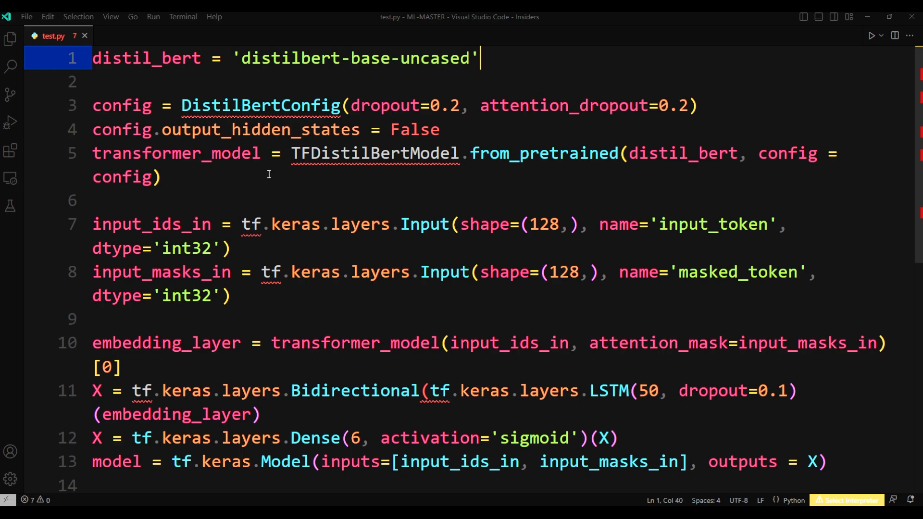
pyautogui.scroll(-3)
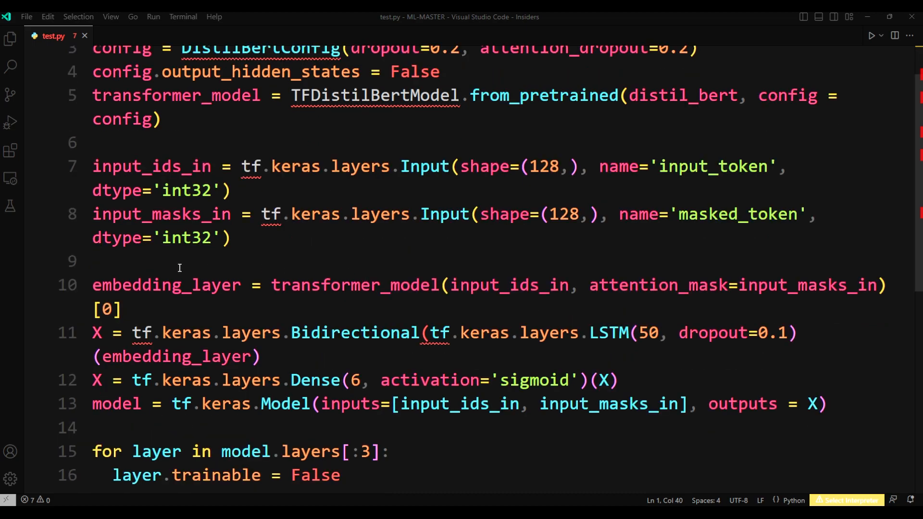
pyautogui.click(193, 213)
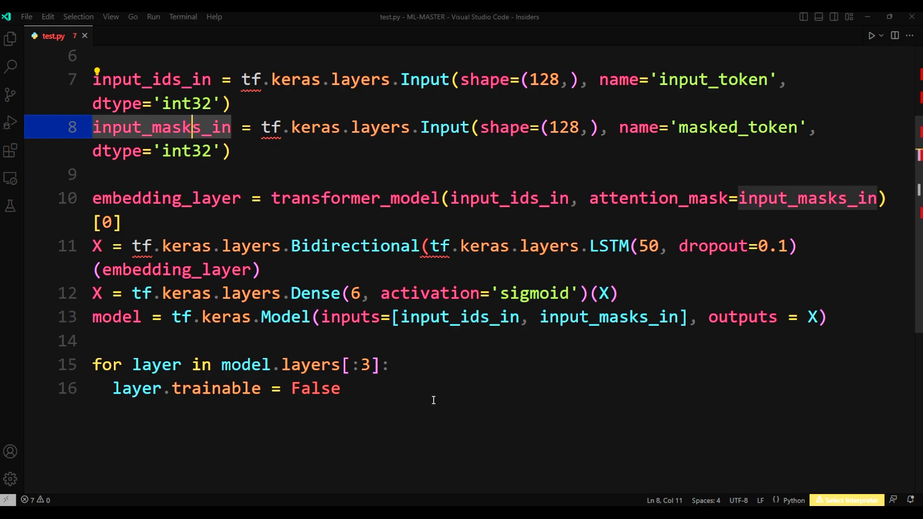
pyautogui.doubleClick(315, 388)
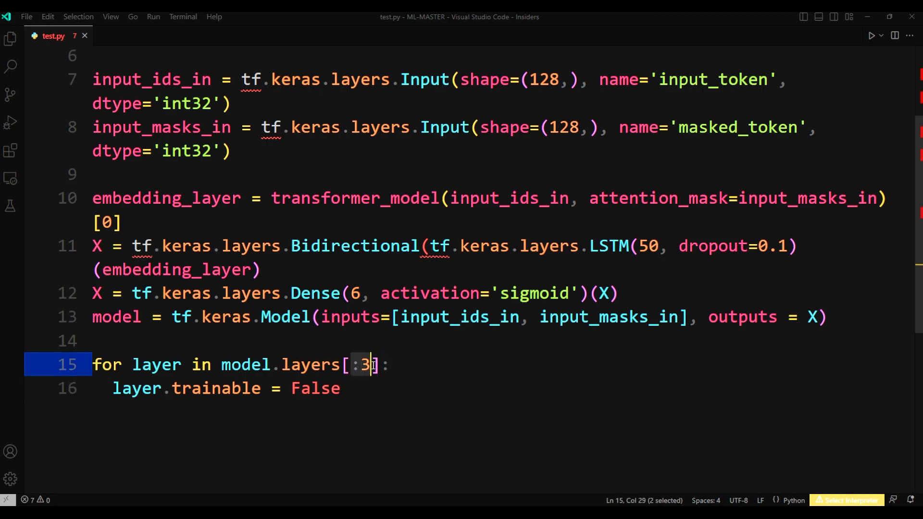
pyautogui.moveTo(464, 415)
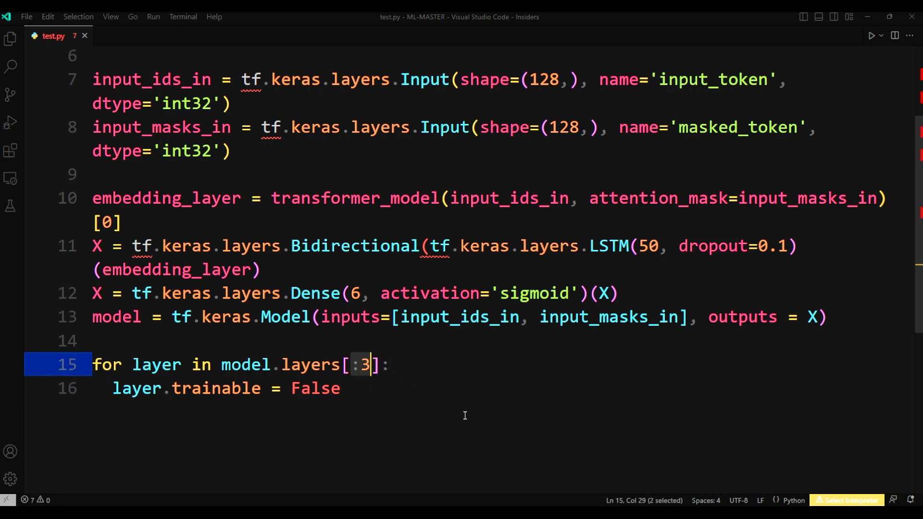
pyautogui.moveTo(340, 404)
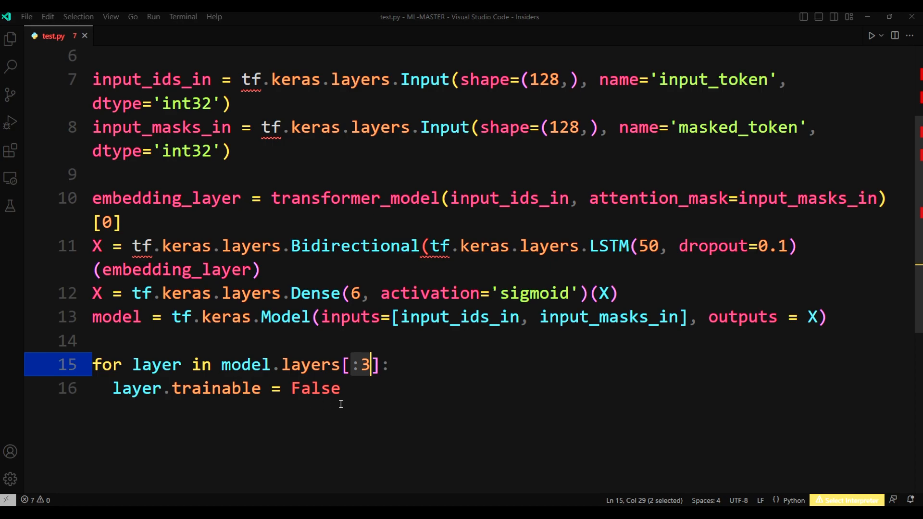
pyautogui.click(375, 389)
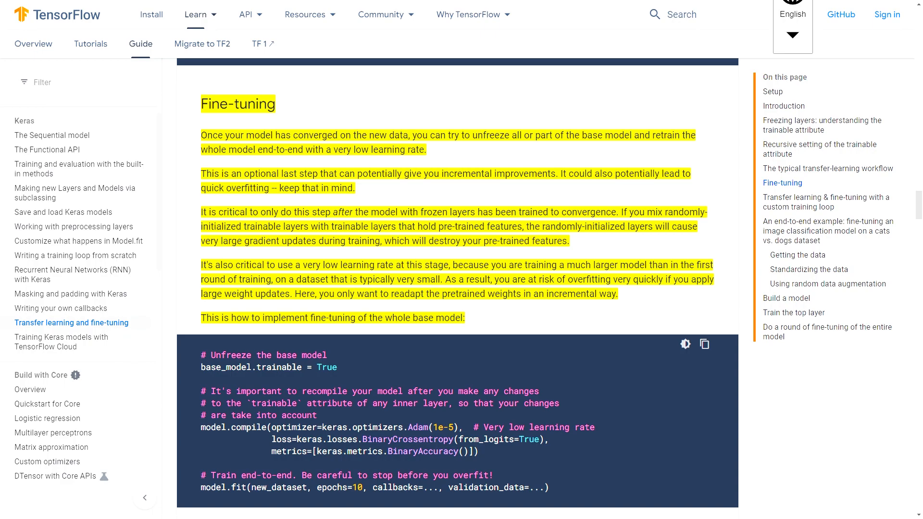
# Scroll to the fine-tuning code sample, select all of it, then clear the selection
pyautogui.scroll(-3)
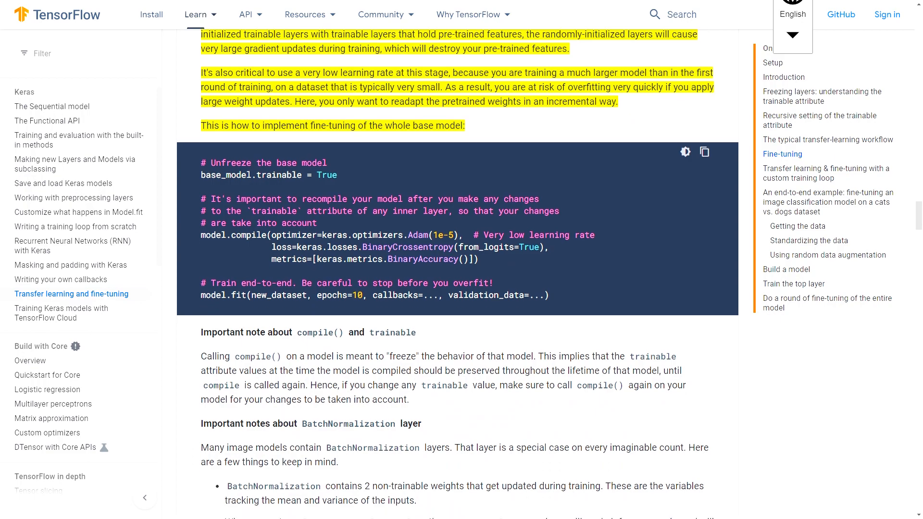
pyautogui.moveTo(202, 174); pyautogui.dragTo(549, 295)
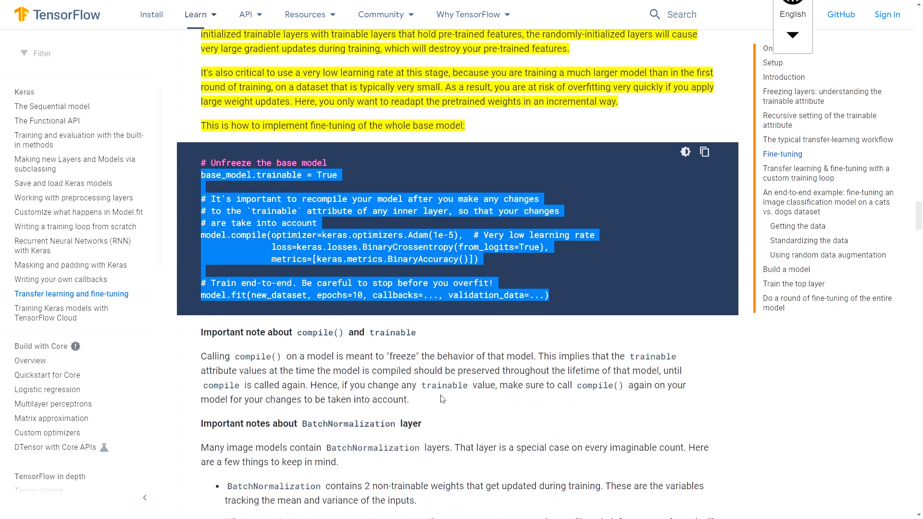
pyautogui.click(661, 293)
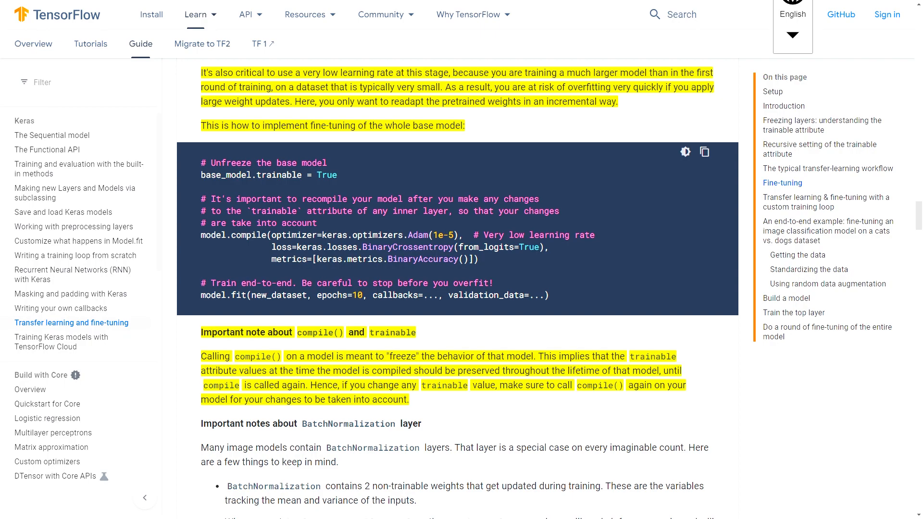
pyautogui.moveTo(196, 271)
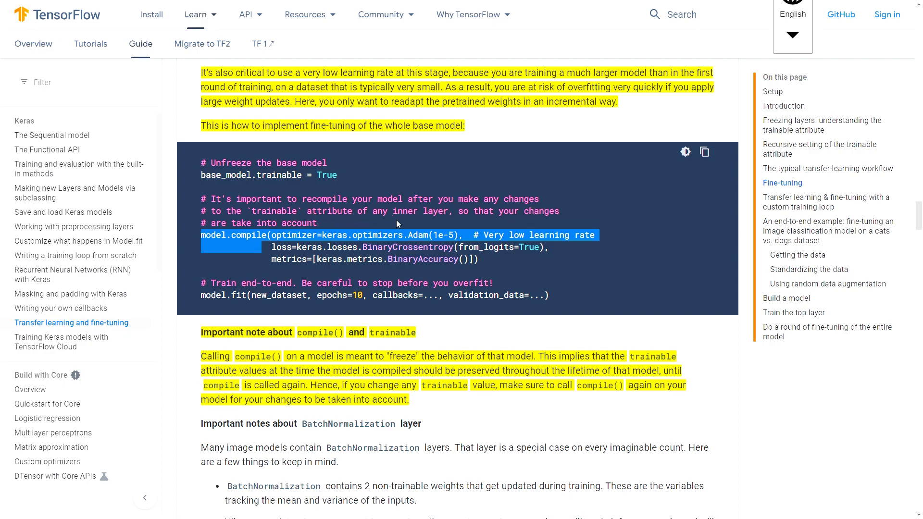
pyautogui.moveTo(502, 228)
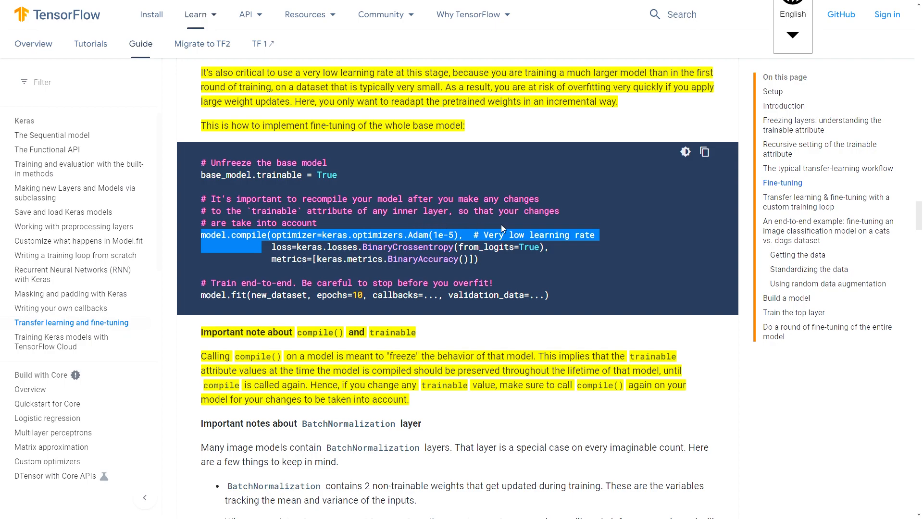
pyautogui.moveTo(347, 225)
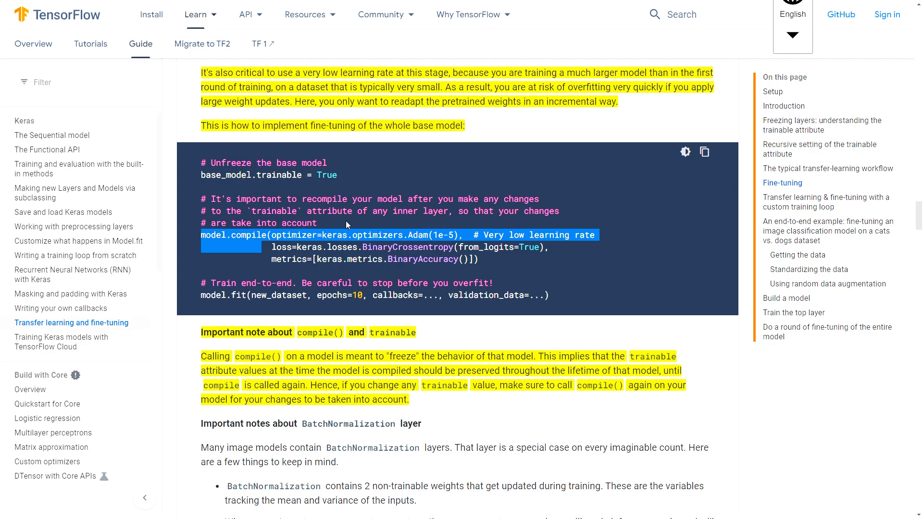
pyautogui.moveTo(452, 228)
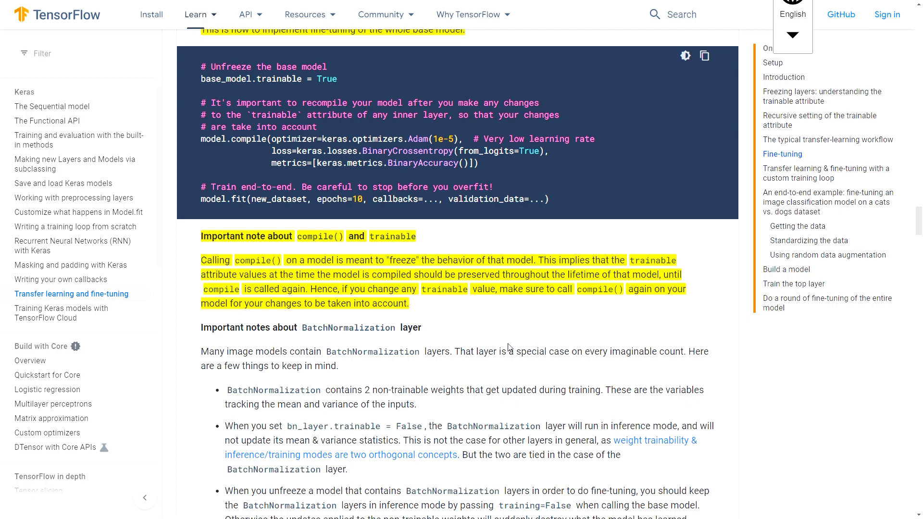
pyautogui.moveTo(509, 348)
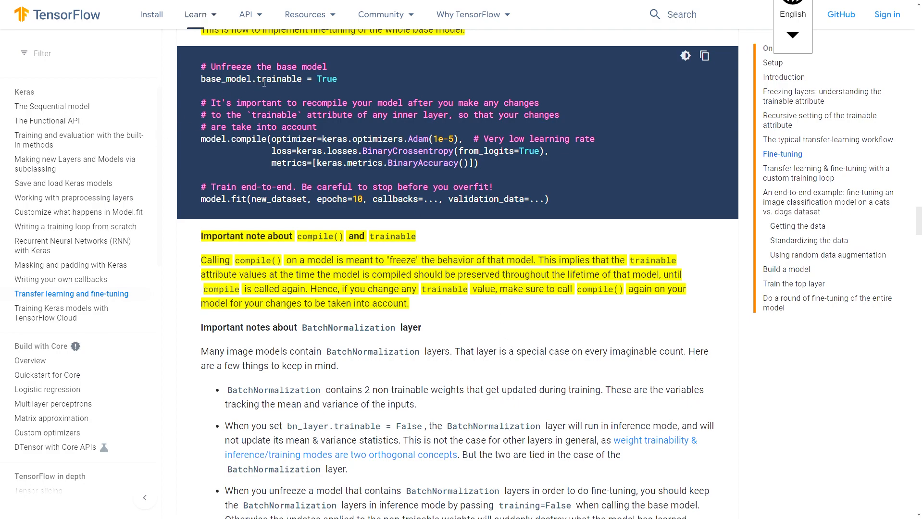
pyautogui.moveTo(447, 312)
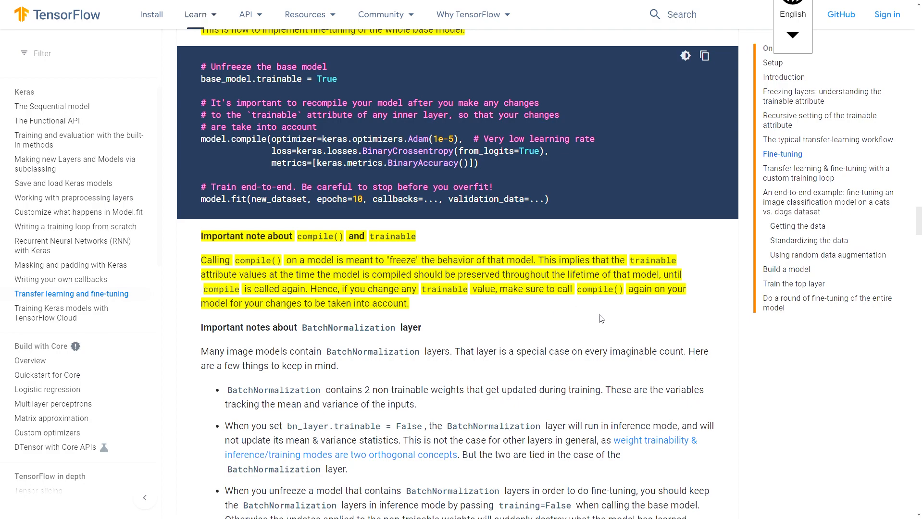
pyautogui.moveTo(637, 315)
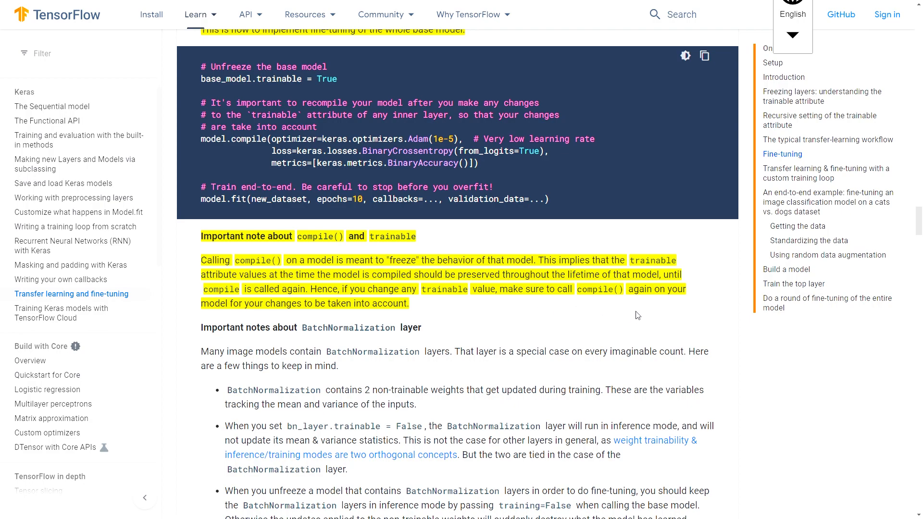